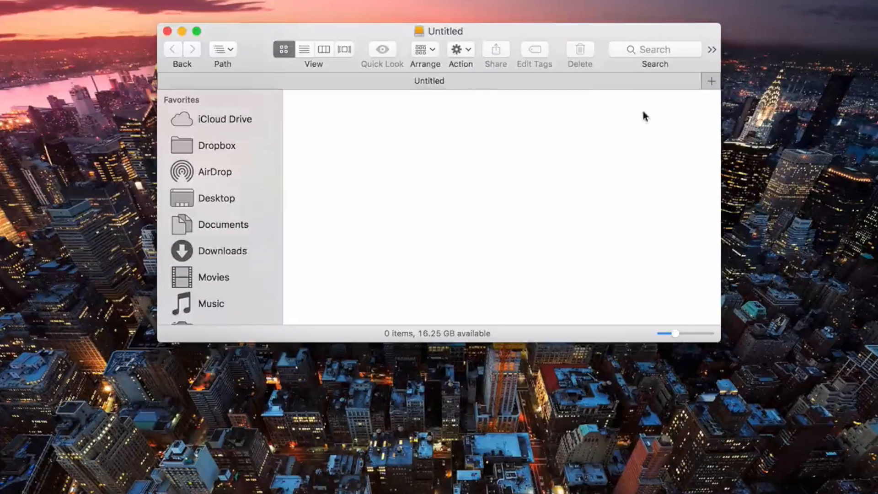
pyautogui.moveTo(422, 334)
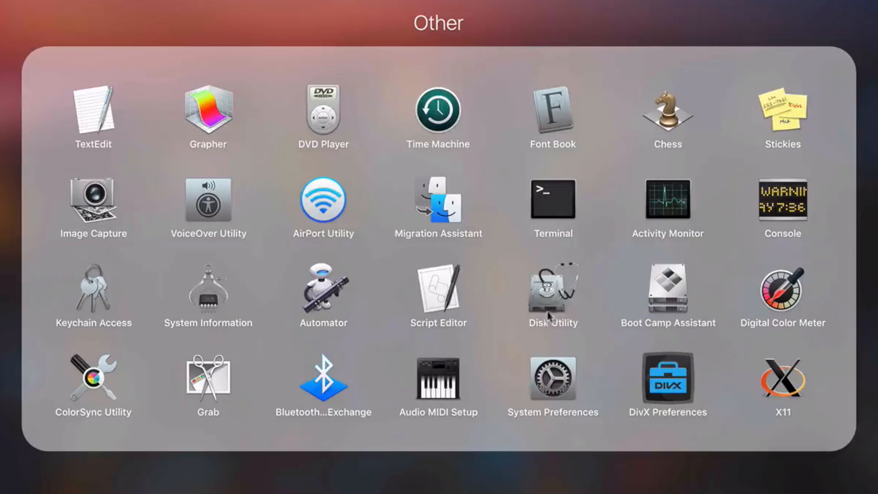
pyautogui.moveTo(559, 328)
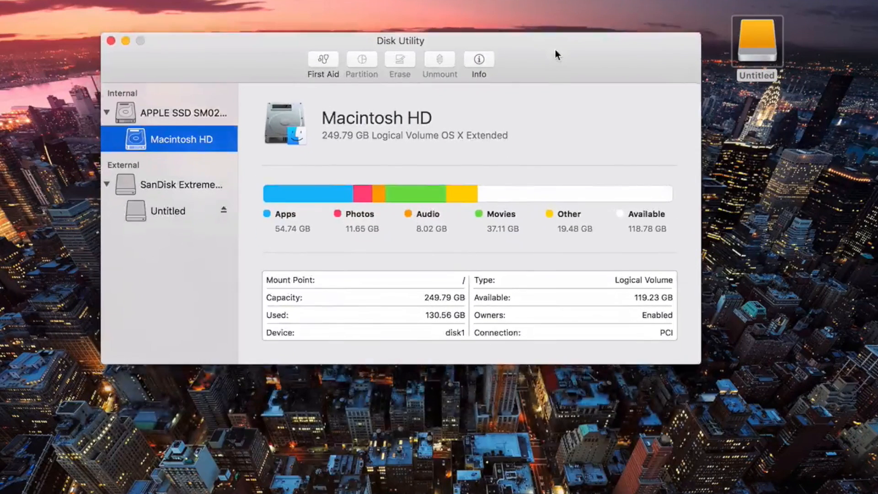
# - Show the SanDisk Extreme Media drive's details, then its Untitled exFAT volume
pyautogui.click(180, 188)
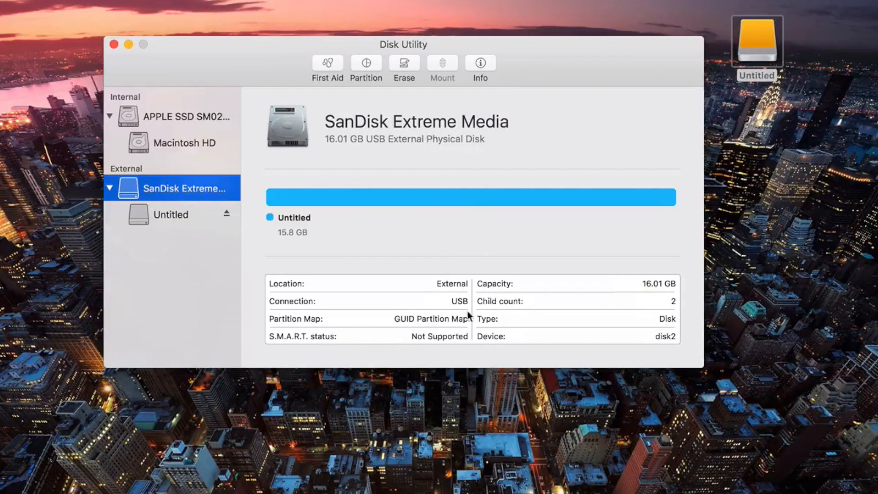
pyautogui.click(171, 214)
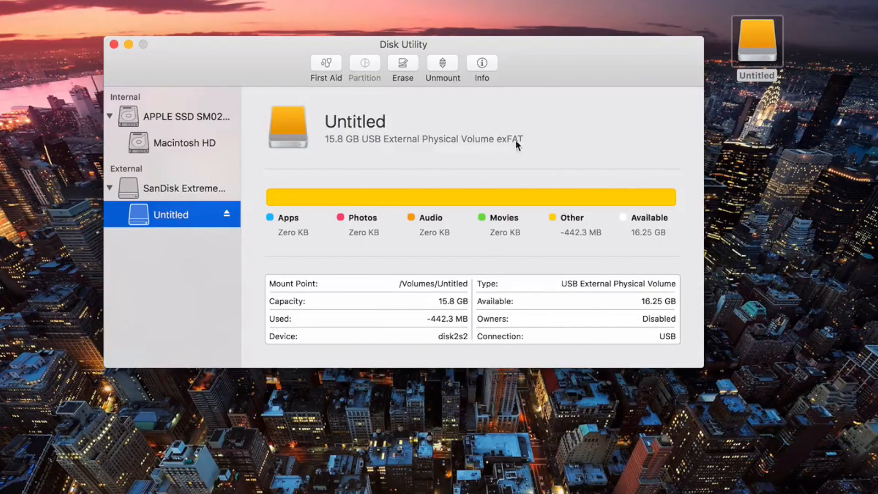
pyautogui.moveTo(454, 160)
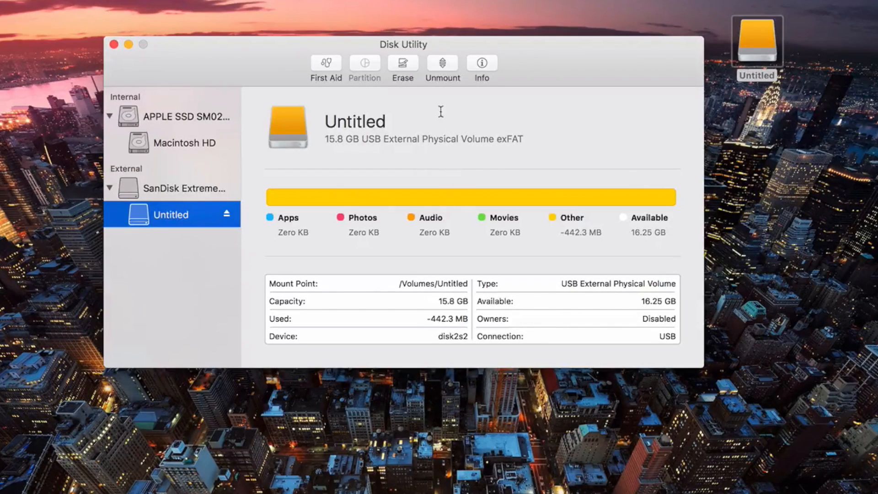
# - Set up an erase of the Untitled volume with ExFAT as the format
pyautogui.click(402, 66)
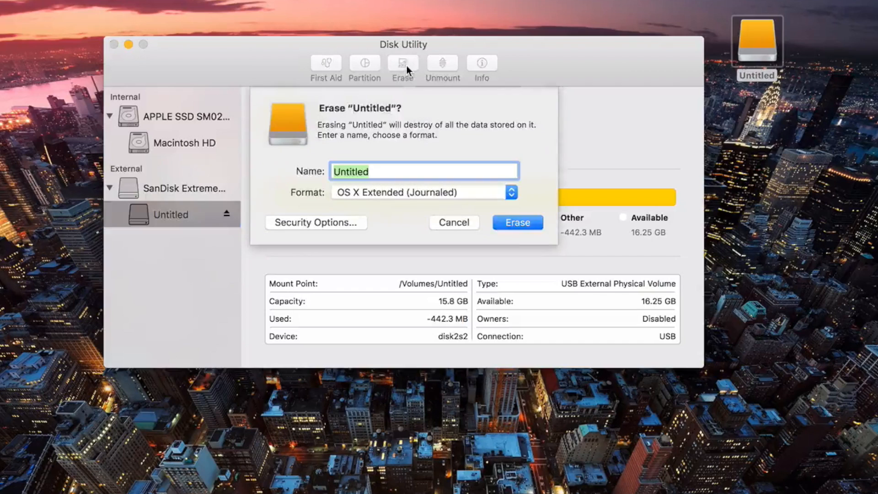
pyautogui.moveTo(356, 134)
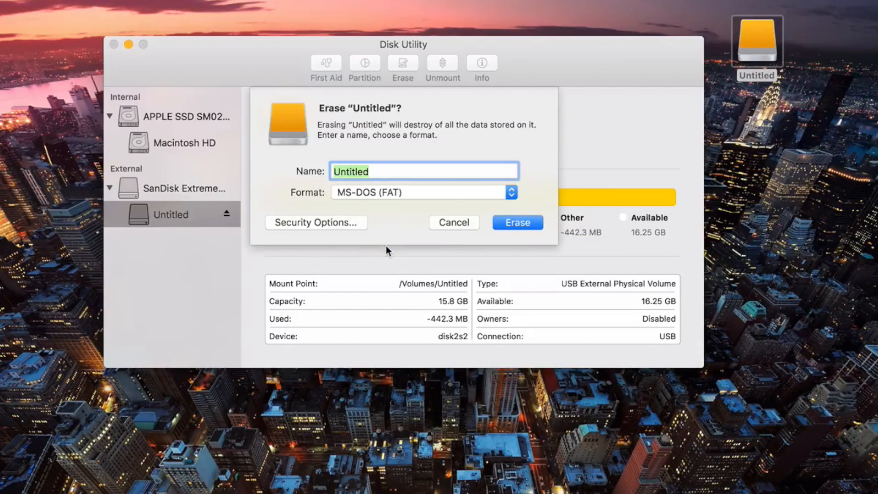
pyautogui.click(422, 192)
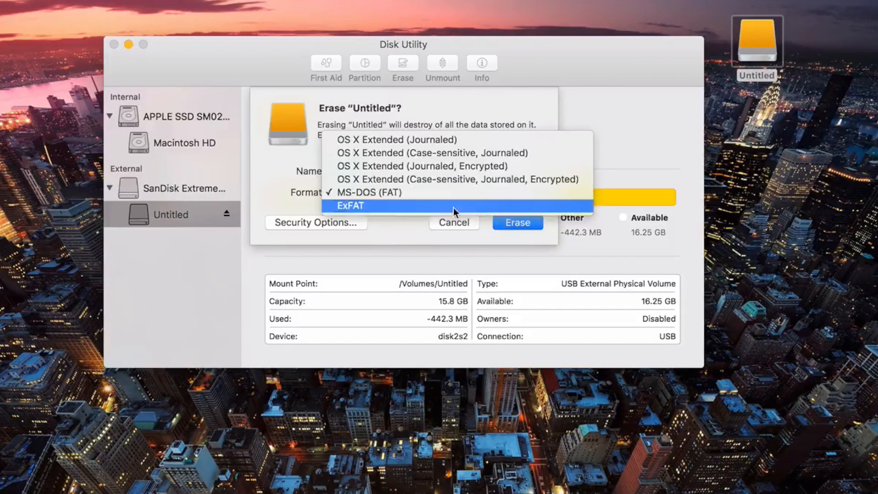
pyautogui.click(349, 206)
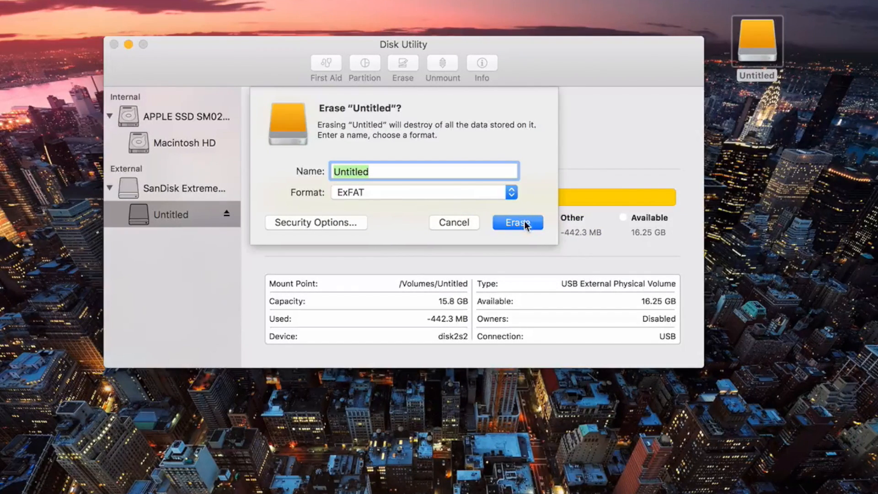
pyautogui.moveTo(502, 239)
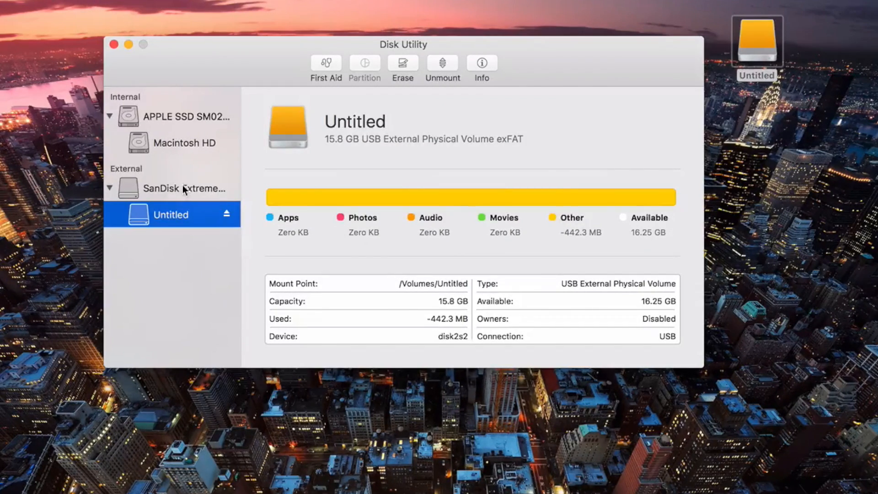
# - Set up an erase of the whole SanDisk drive as ExFAT with the Master Boot Record scheme
pyautogui.click(181, 187)
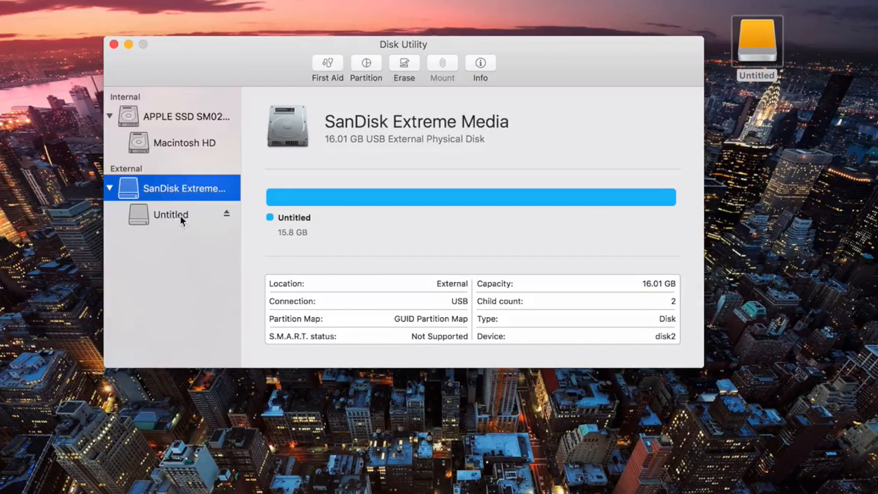
pyautogui.click(185, 187)
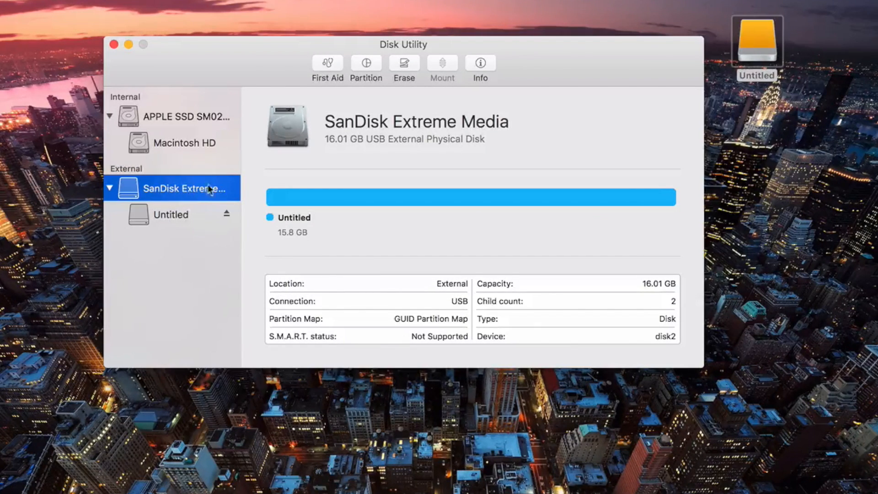
pyautogui.click(404, 65)
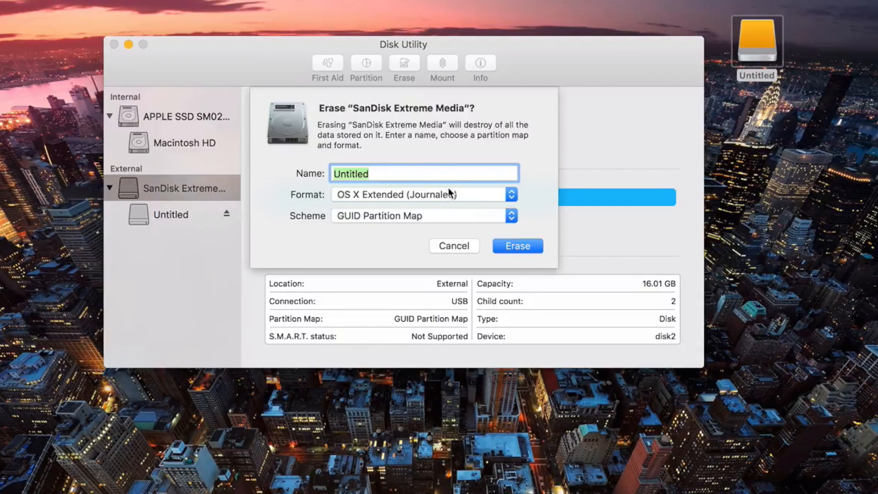
pyautogui.moveTo(525, 197)
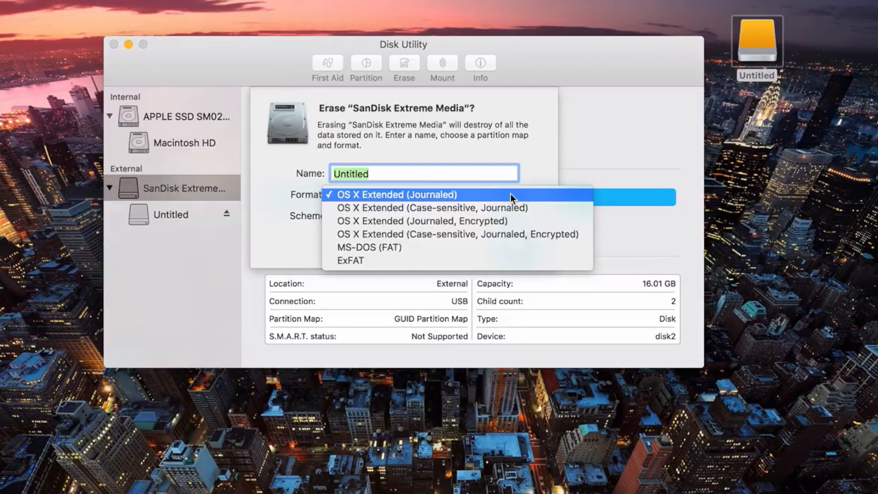
pyautogui.moveTo(414, 207)
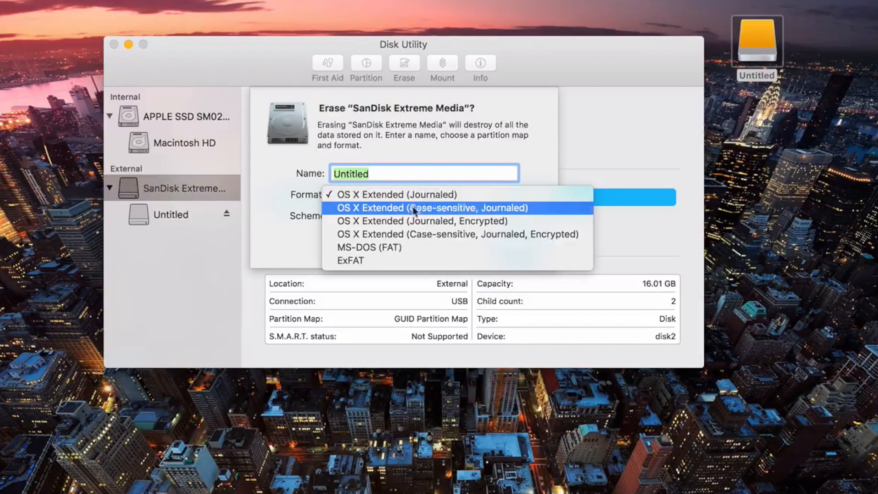
pyautogui.click(350, 260)
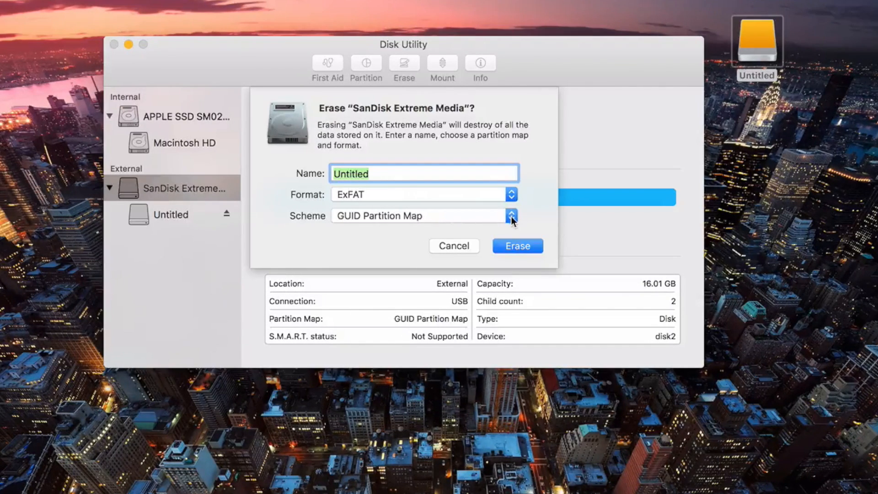
pyautogui.click(511, 215)
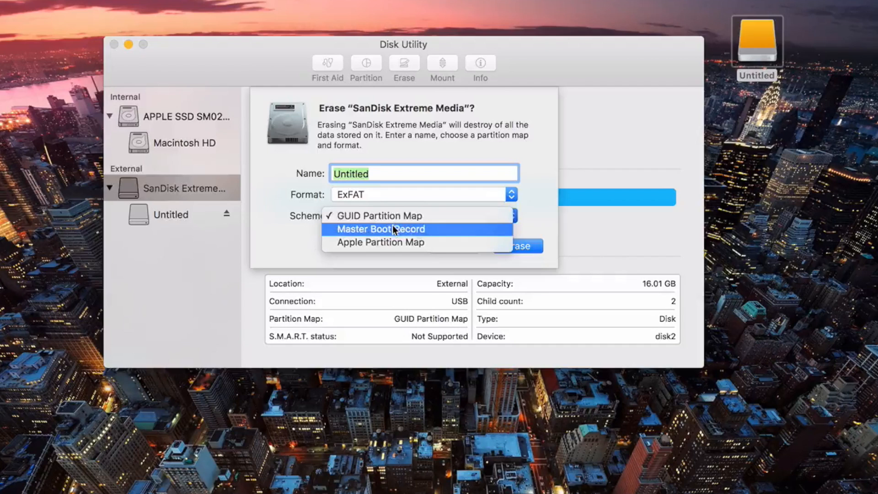
pyautogui.click(380, 228)
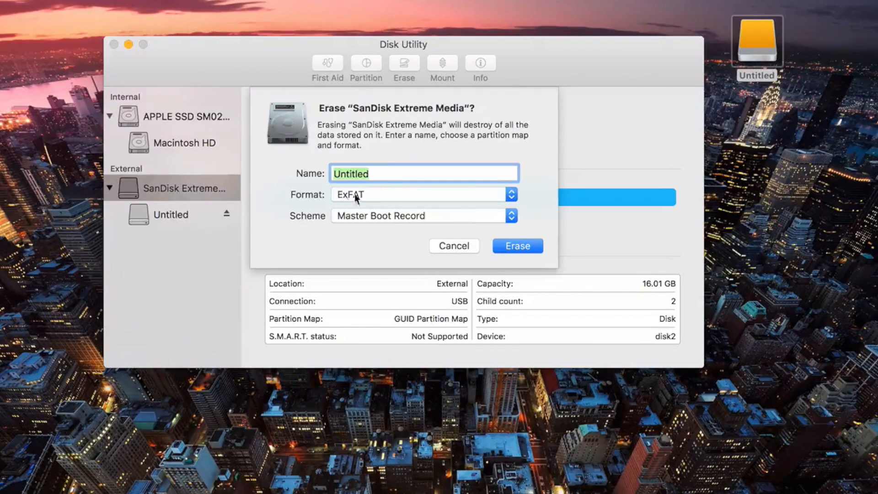
pyautogui.moveTo(366, 200)
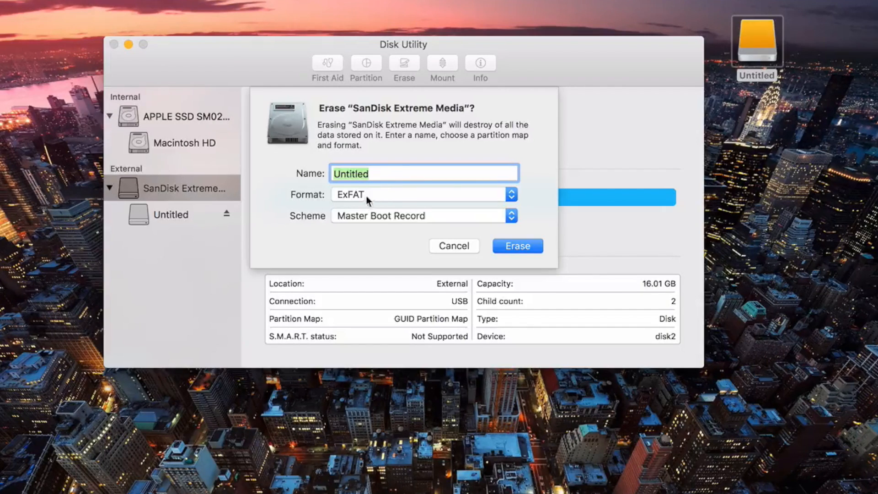
pyautogui.moveTo(372, 198)
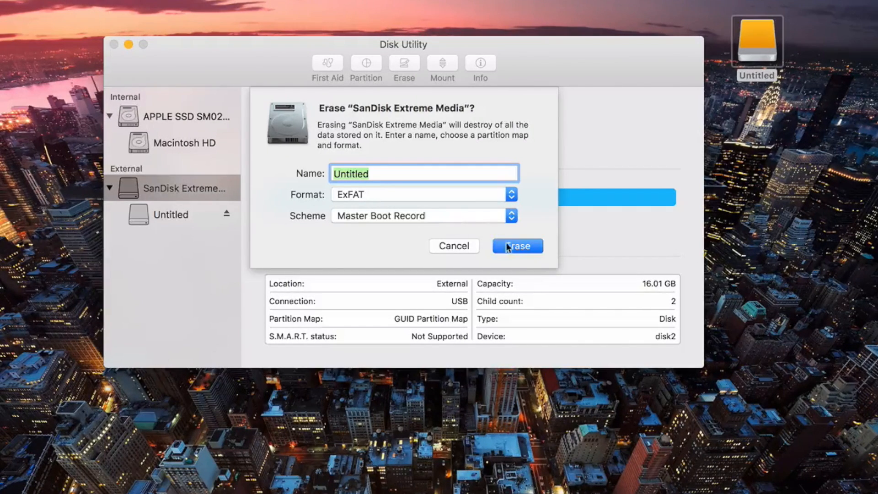
# - Run the erase, read the 'couldn't open device' failure details, and dismiss the notice
pyautogui.click(516, 246)
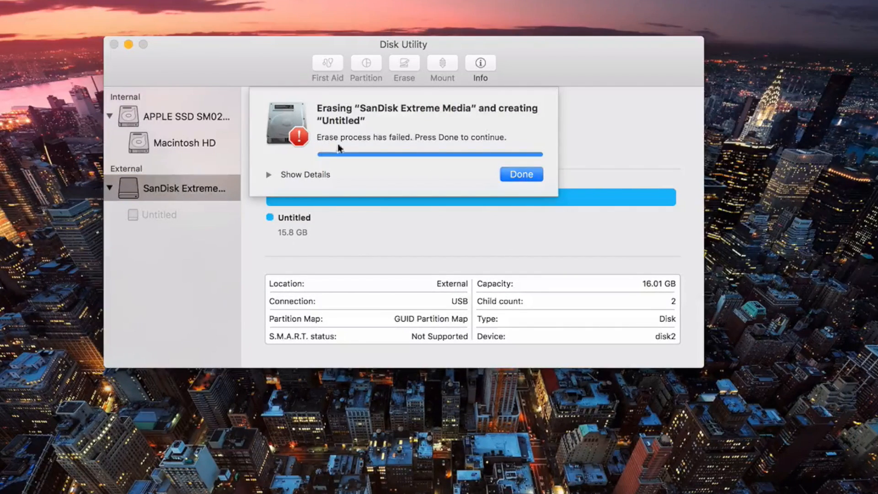
pyautogui.click(268, 174)
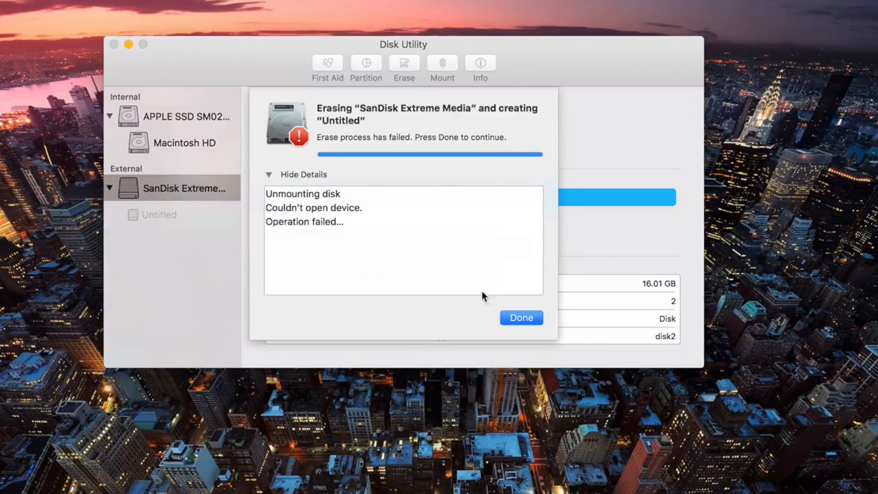
pyautogui.click(520, 317)
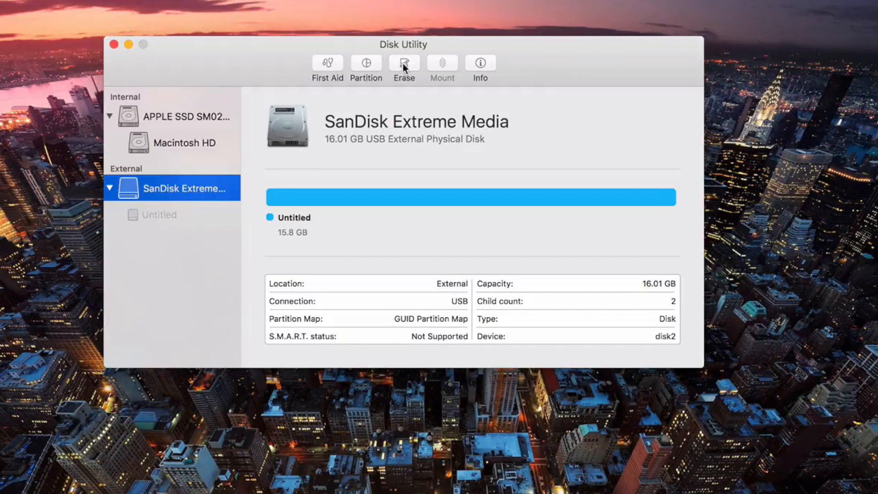
# - Erase the SanDisk drive again as ExFAT with Master Boot Record, this time completing successfully
pyautogui.click(404, 66)
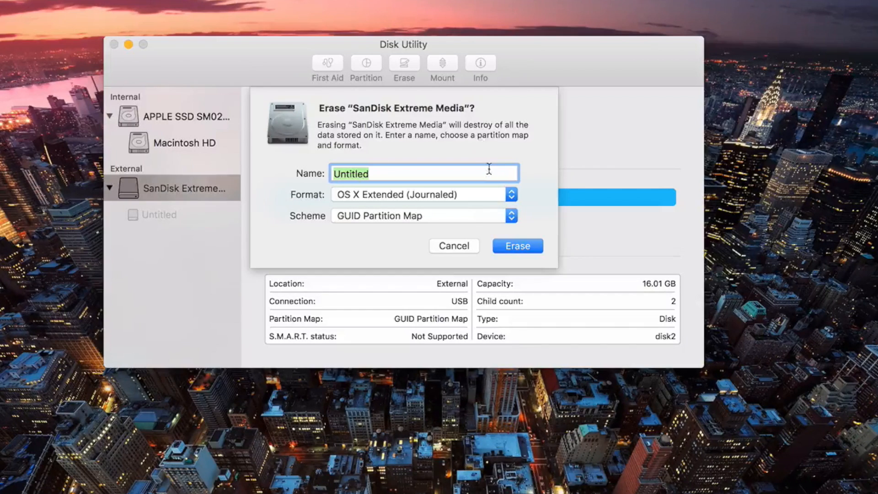
pyautogui.click(423, 194)
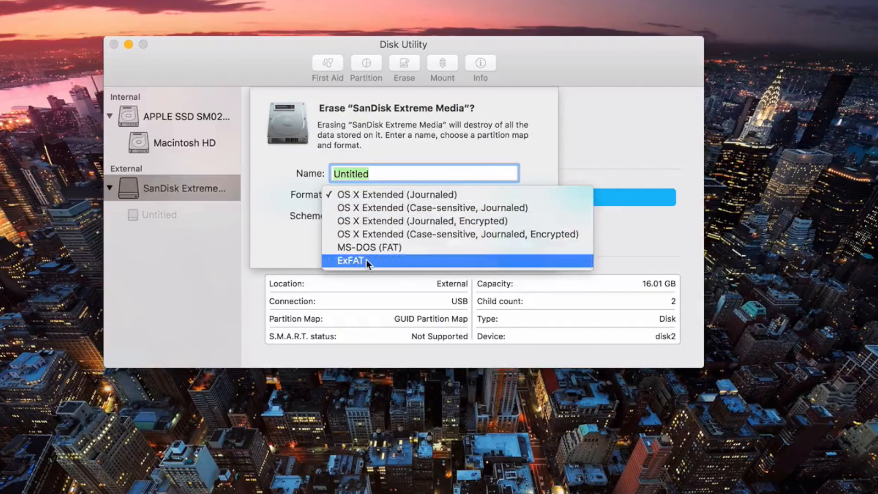
pyautogui.click(351, 260)
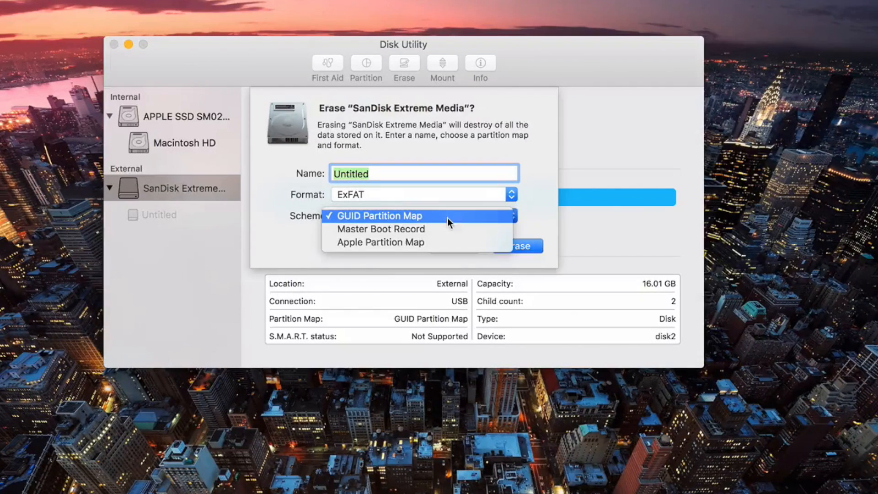
pyautogui.click(380, 228)
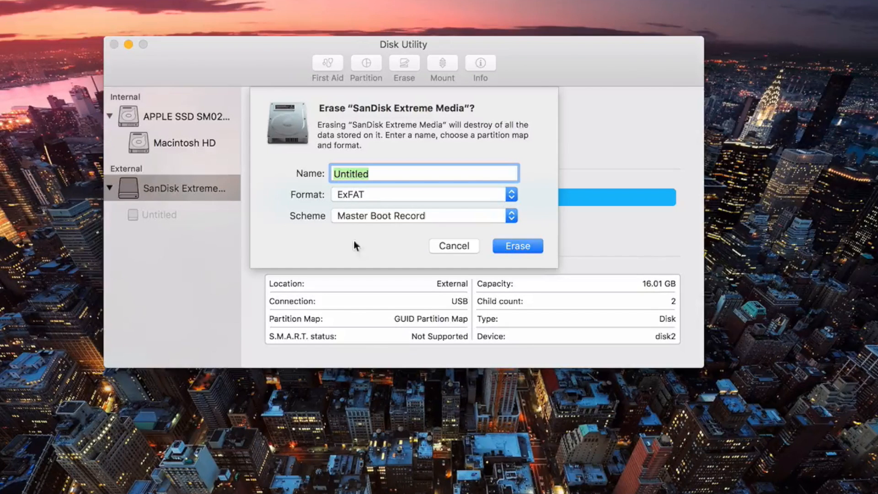
pyautogui.click(517, 245)
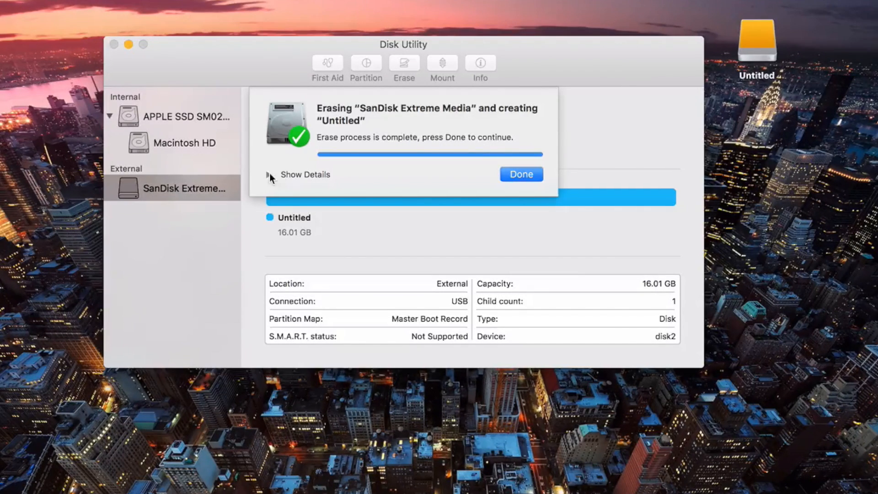
# - View the log of the successful erase and close the completion sheet
pyautogui.click(269, 174)
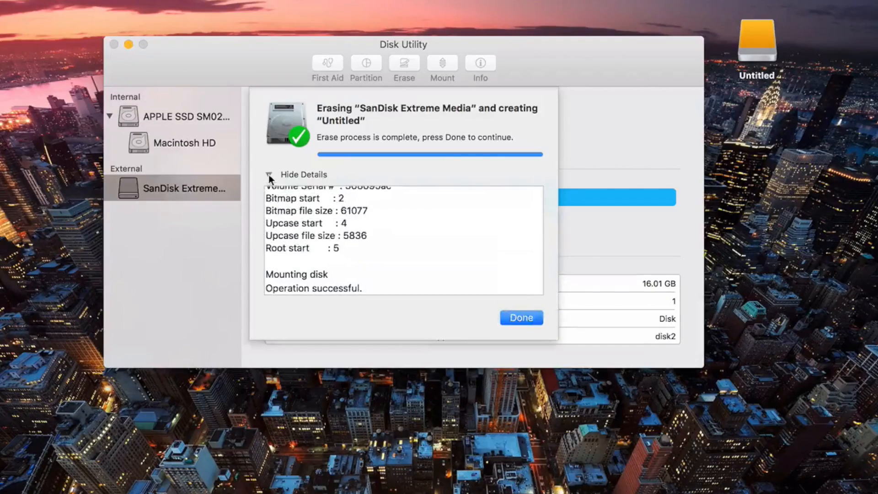
pyautogui.click(520, 318)
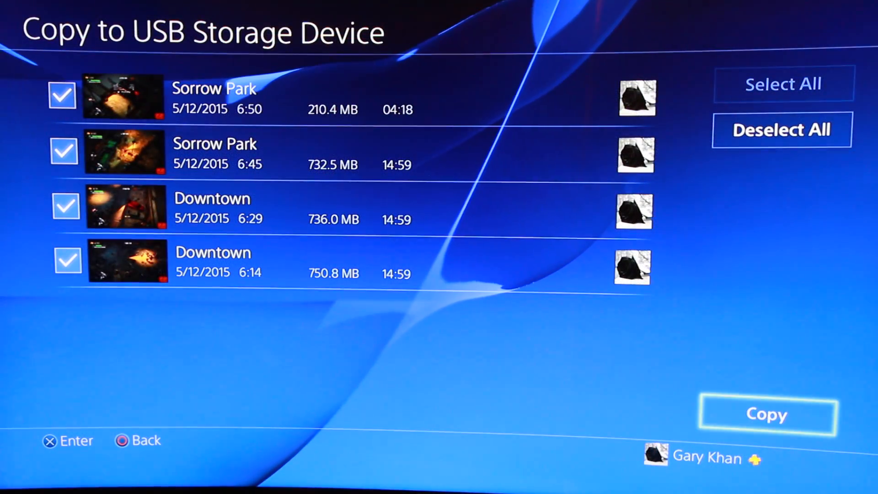
# - Copy the four checked gameplay clips to the USB drive and confirm to start copying
pyautogui.click(768, 415)
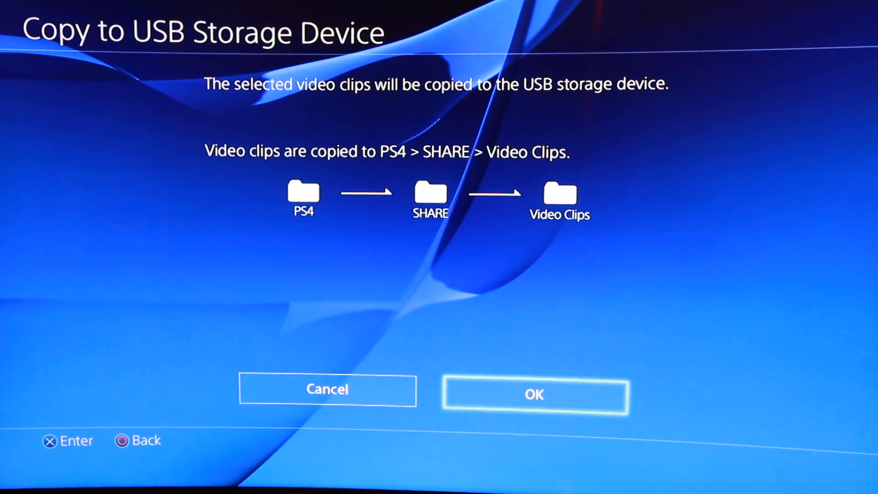
pyautogui.click(533, 395)
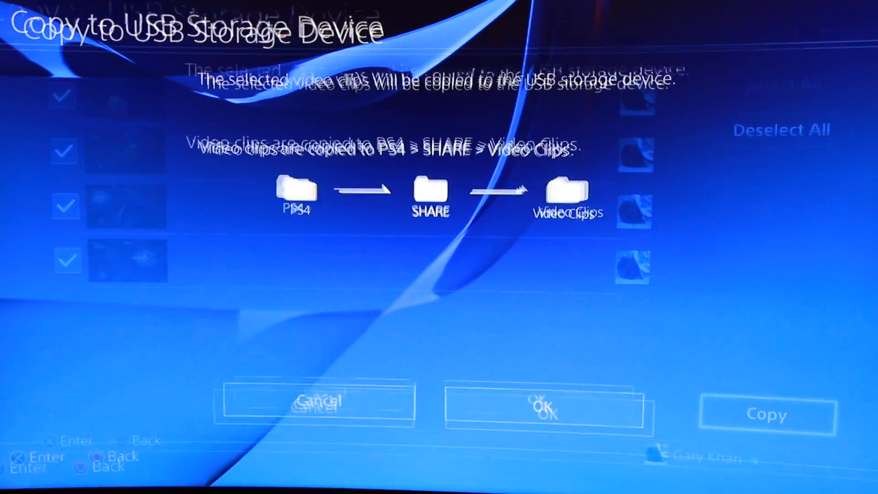
pyautogui.click(542, 407)
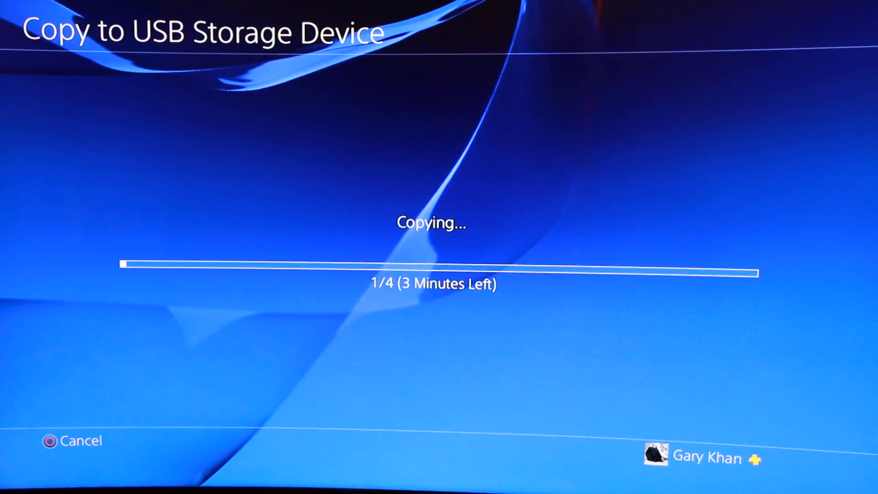